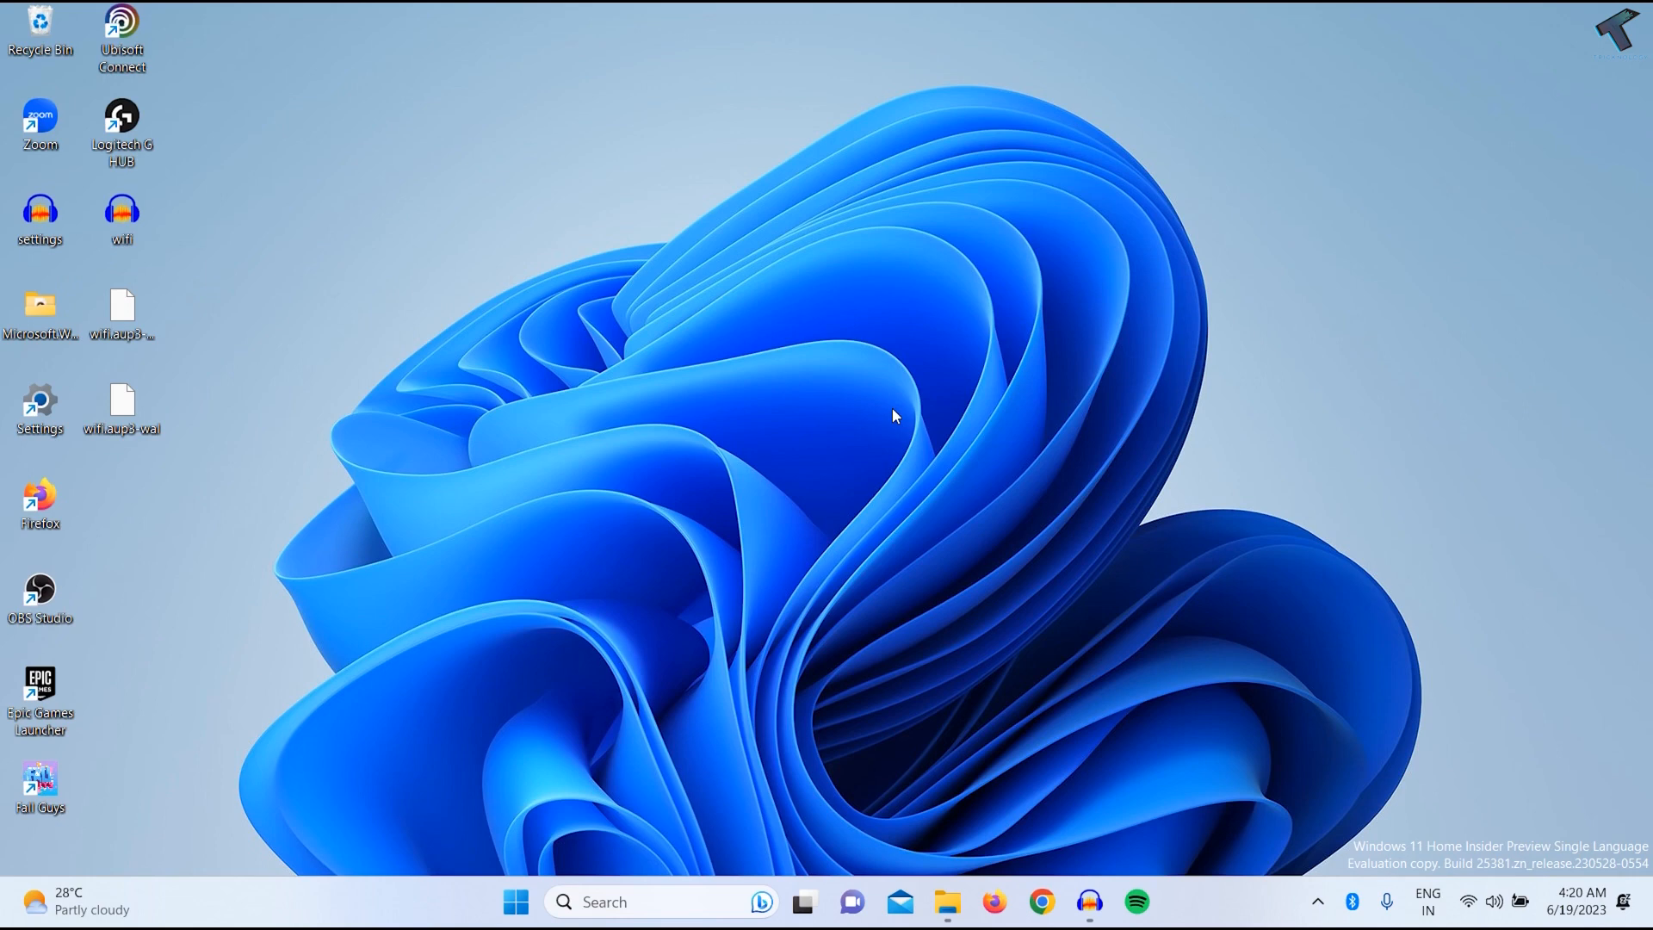
mouse_move(703, 576)
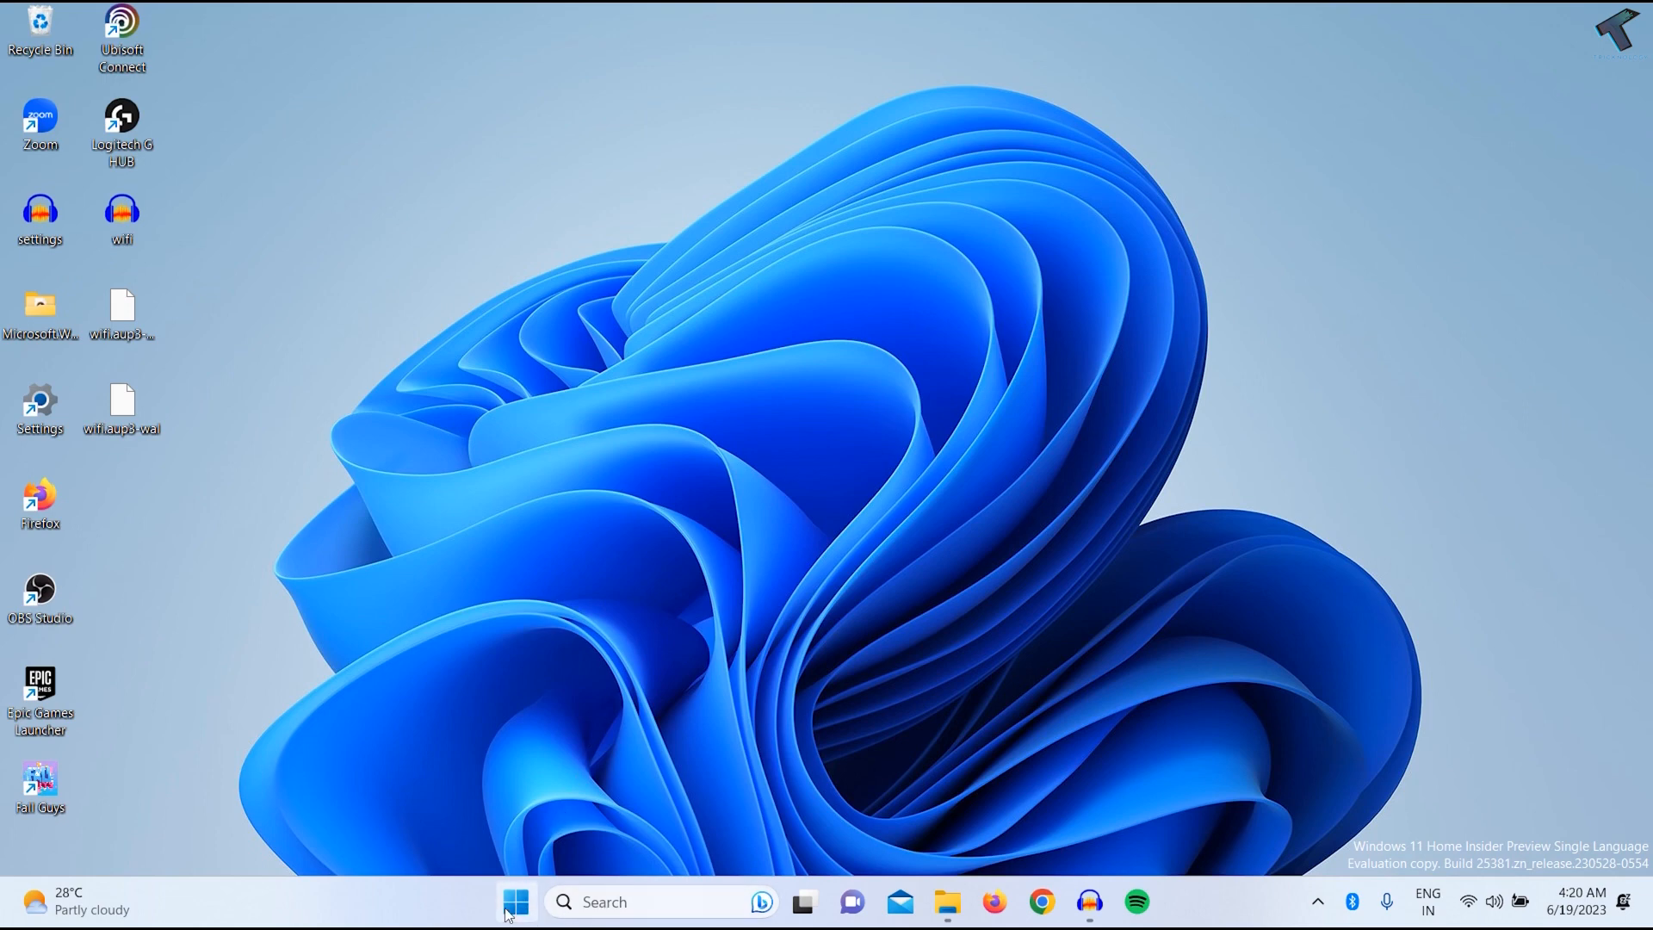
Step: Search 'cmd' from Start and launch Command Prompt
left_click(515, 901)
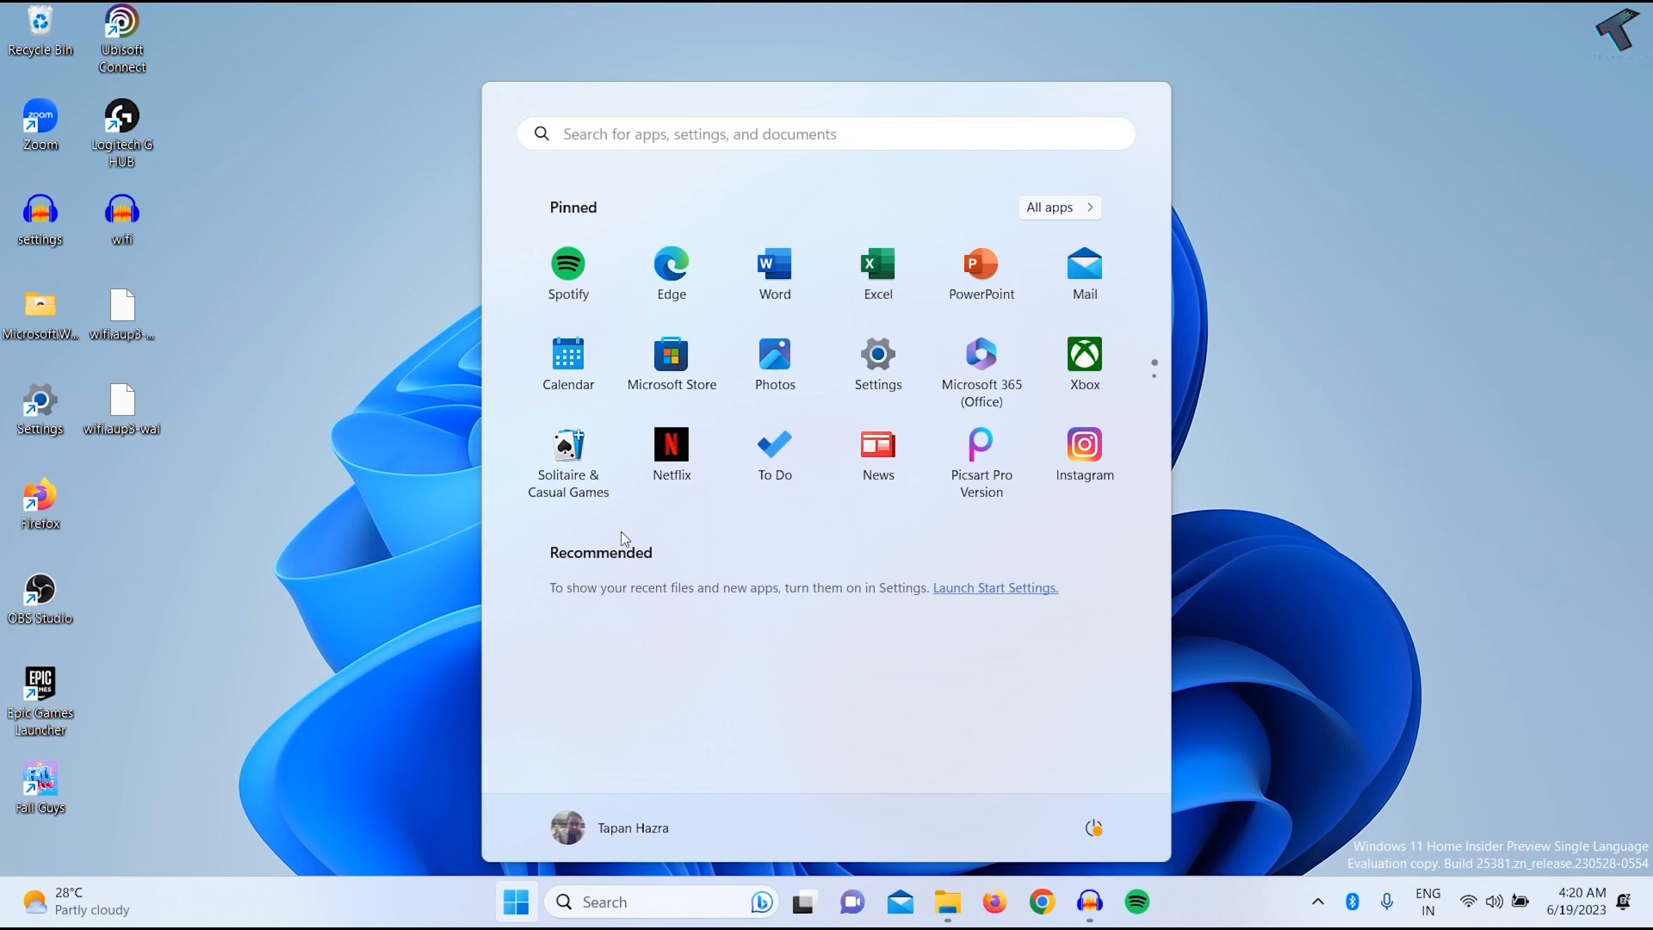
type("cmd")
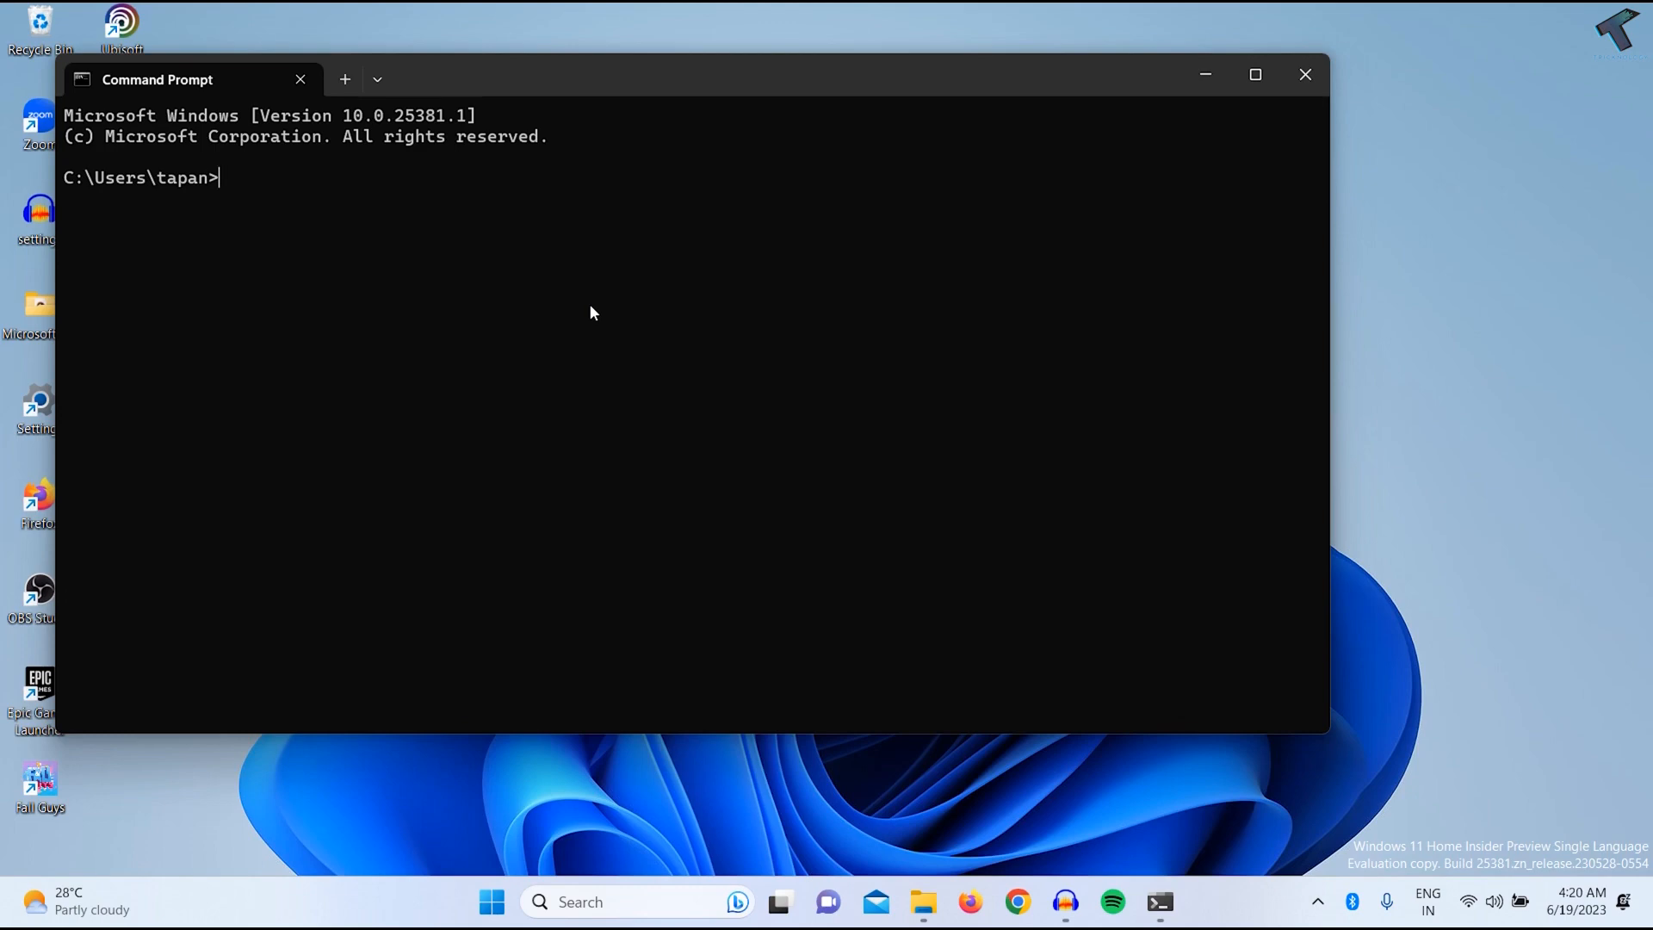
Step: Run 'explorer shell:AppsFolder' to show the Applications folder listing all installed apps
type("ex")
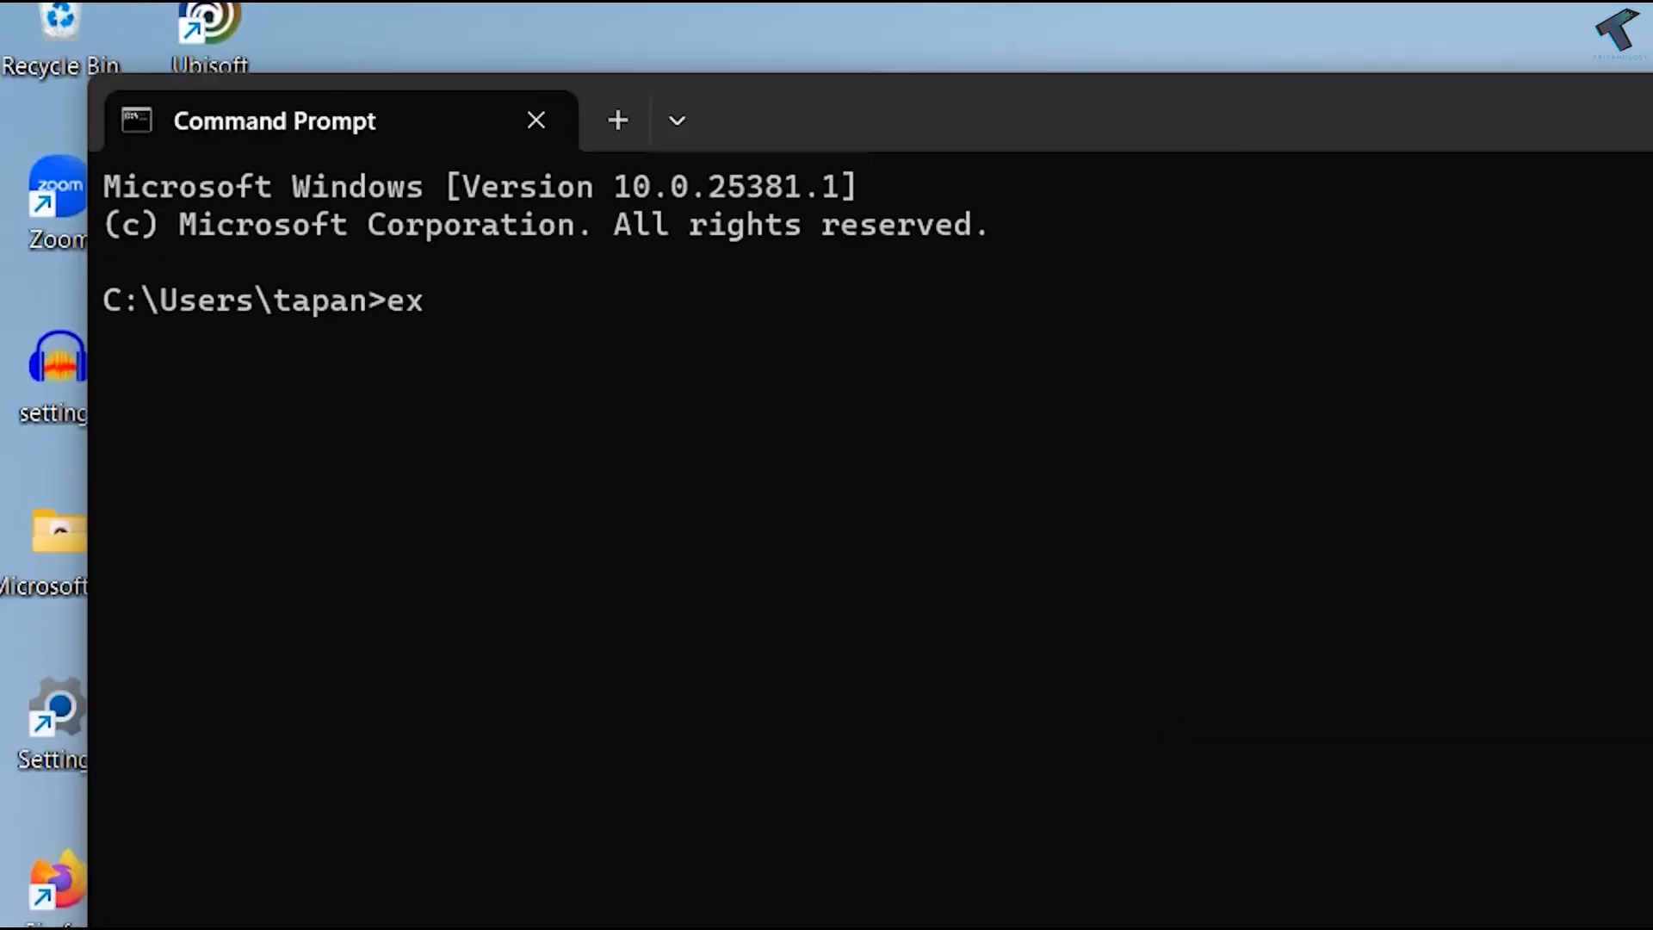
type("[")
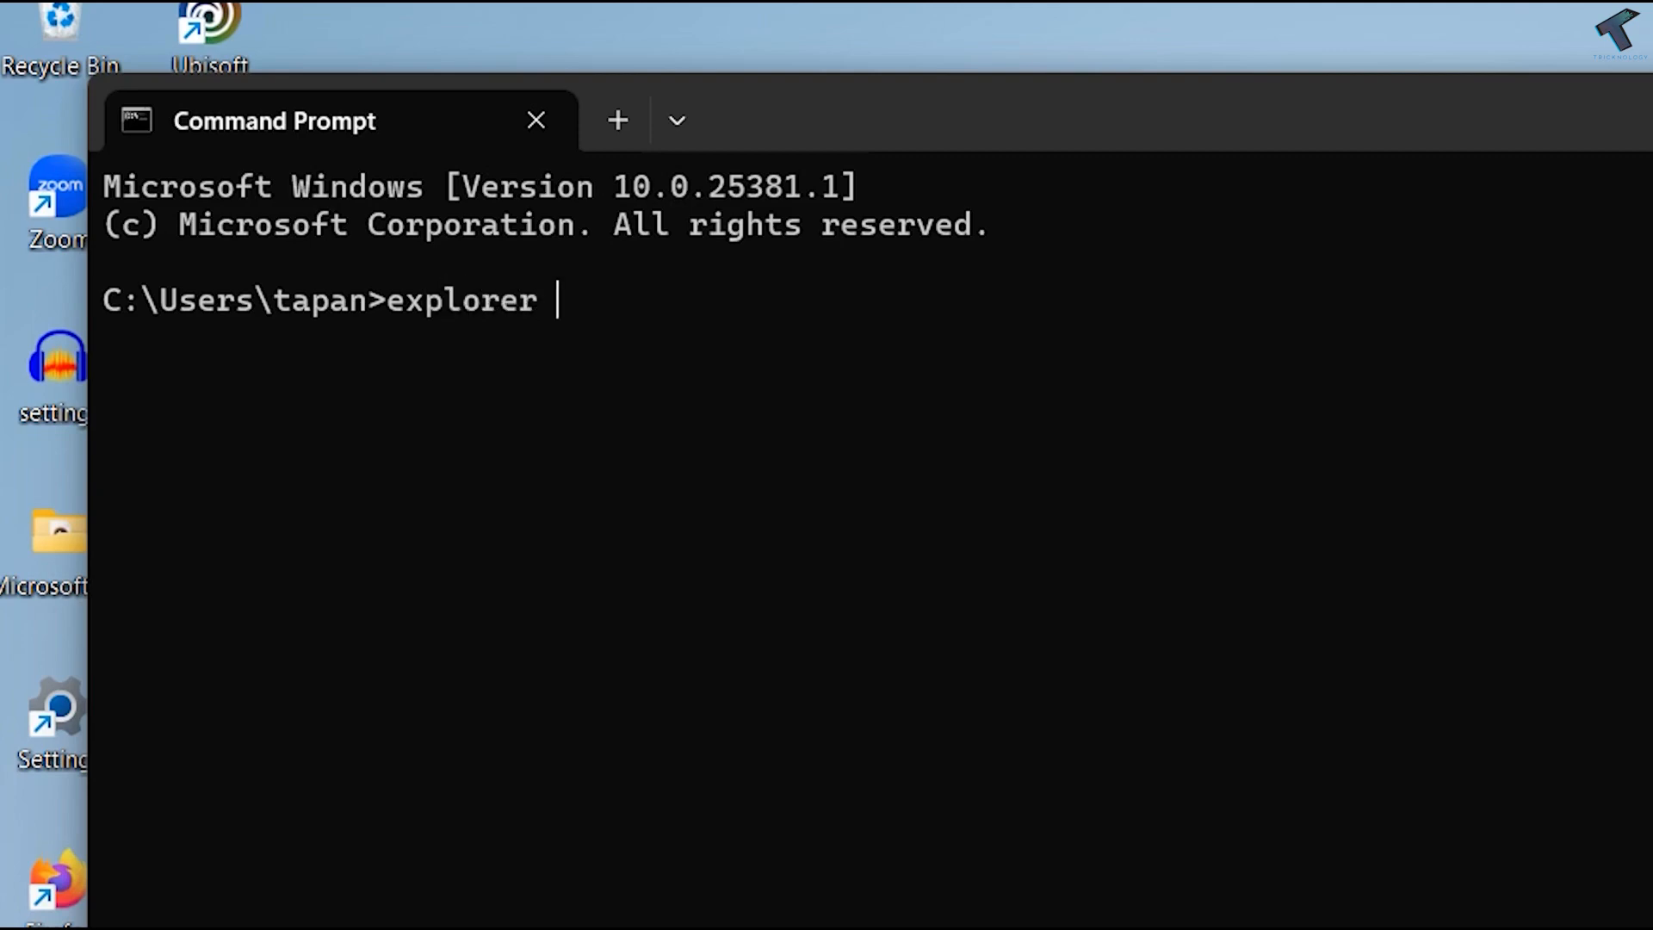
type("she")
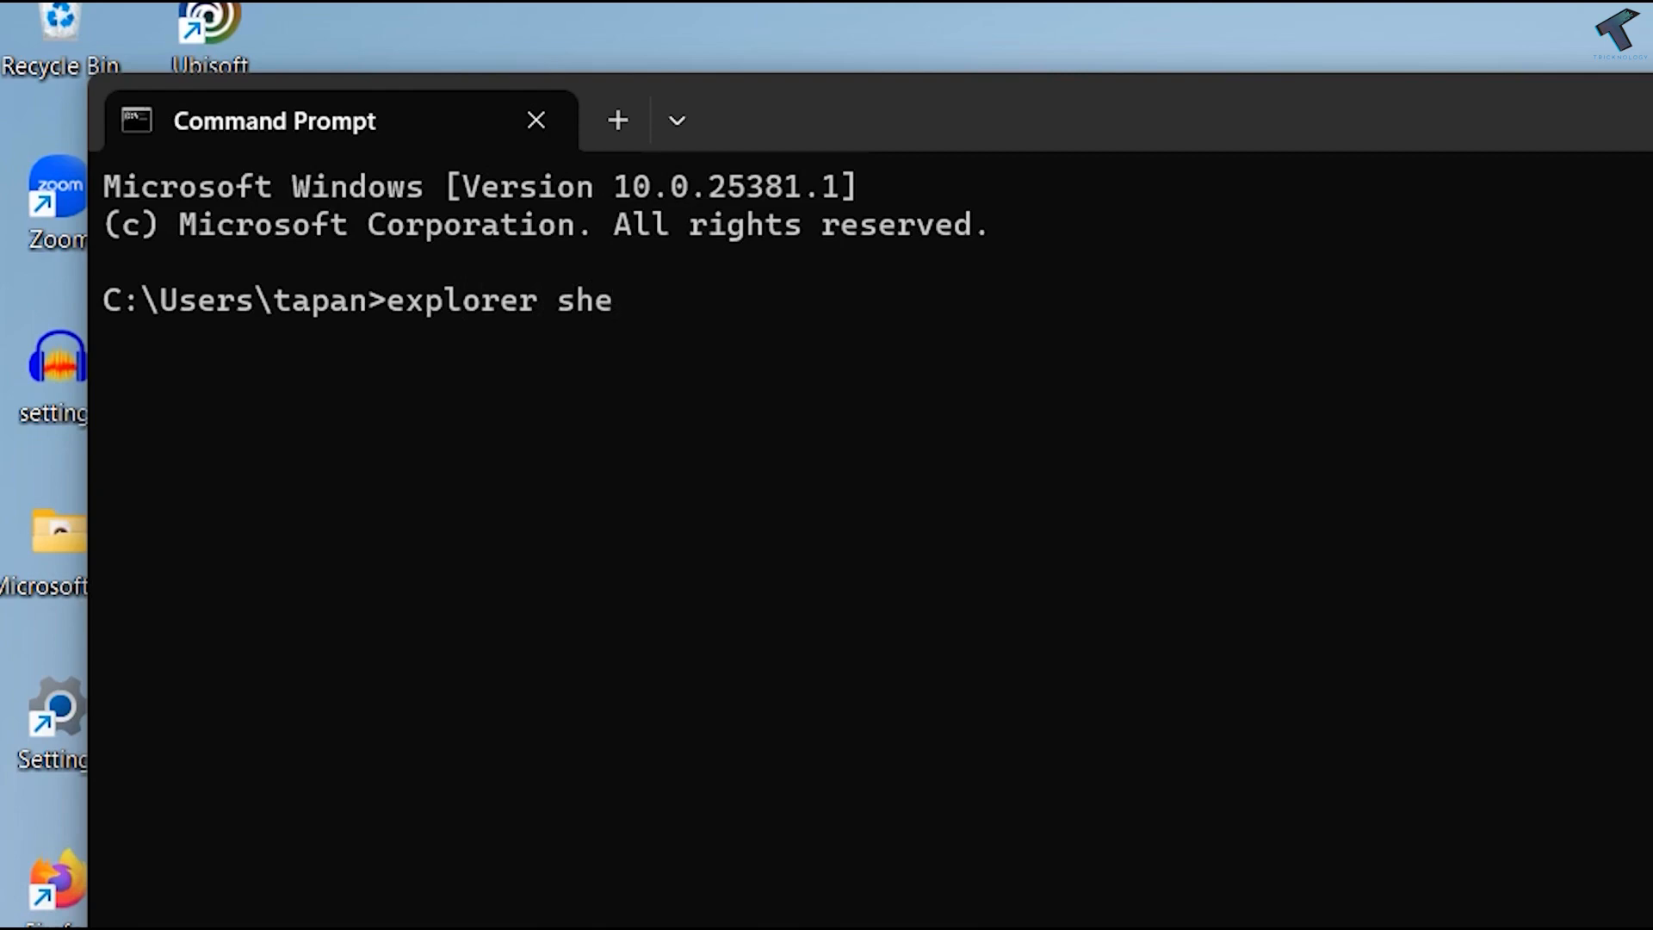
type("ll:")
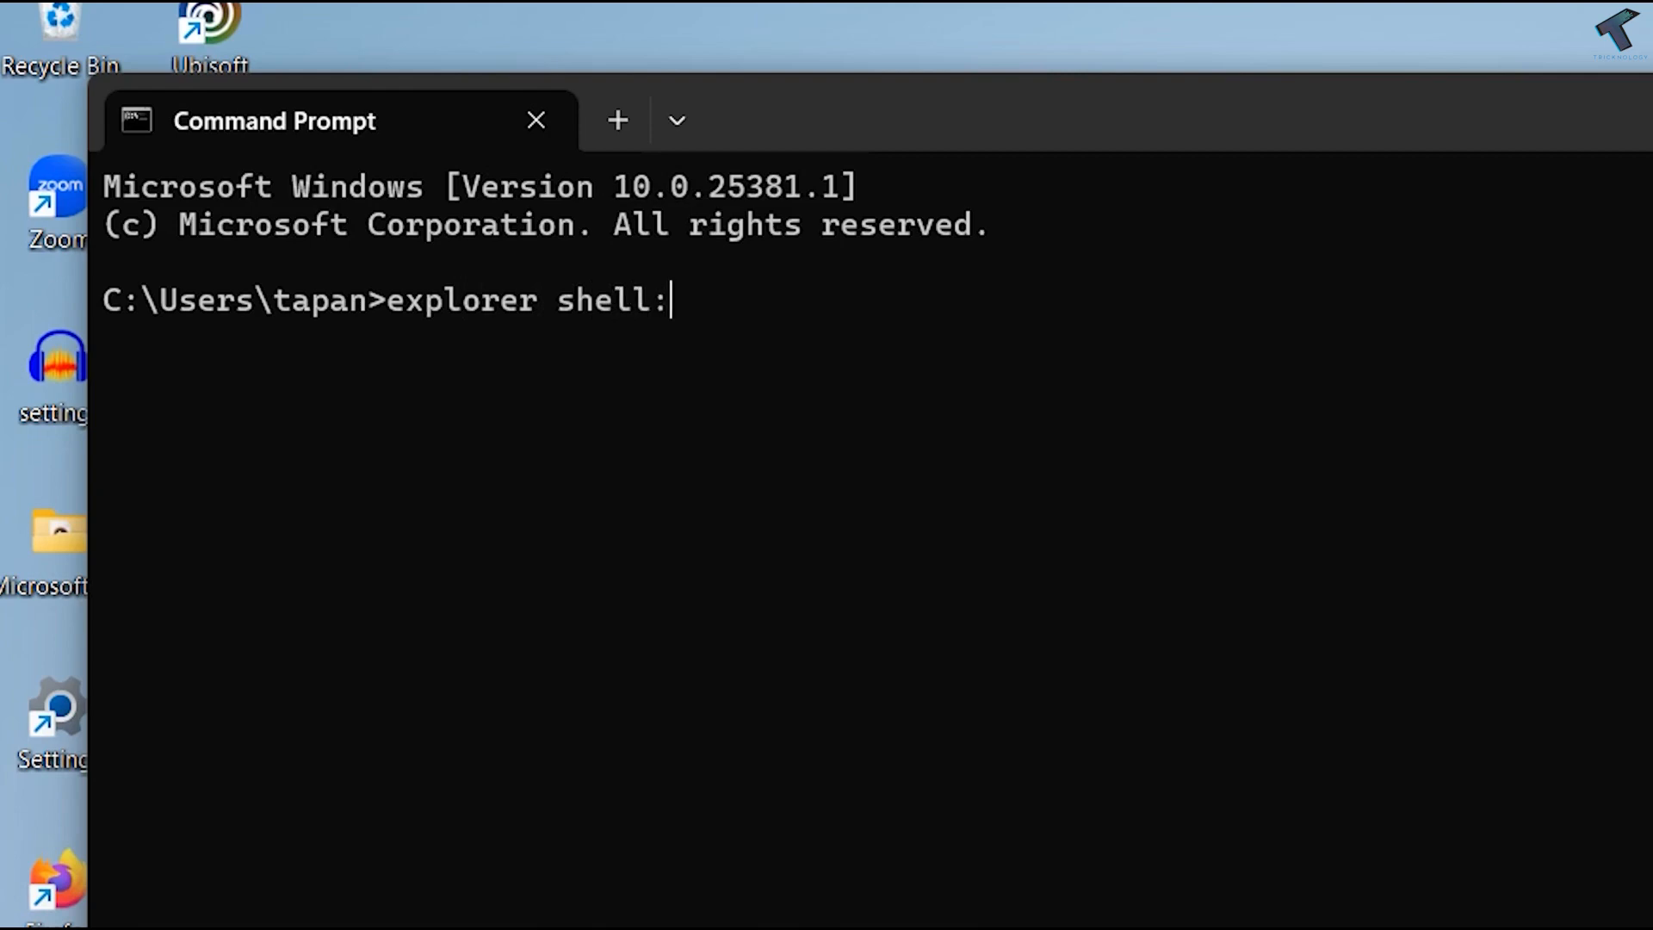
type("App")
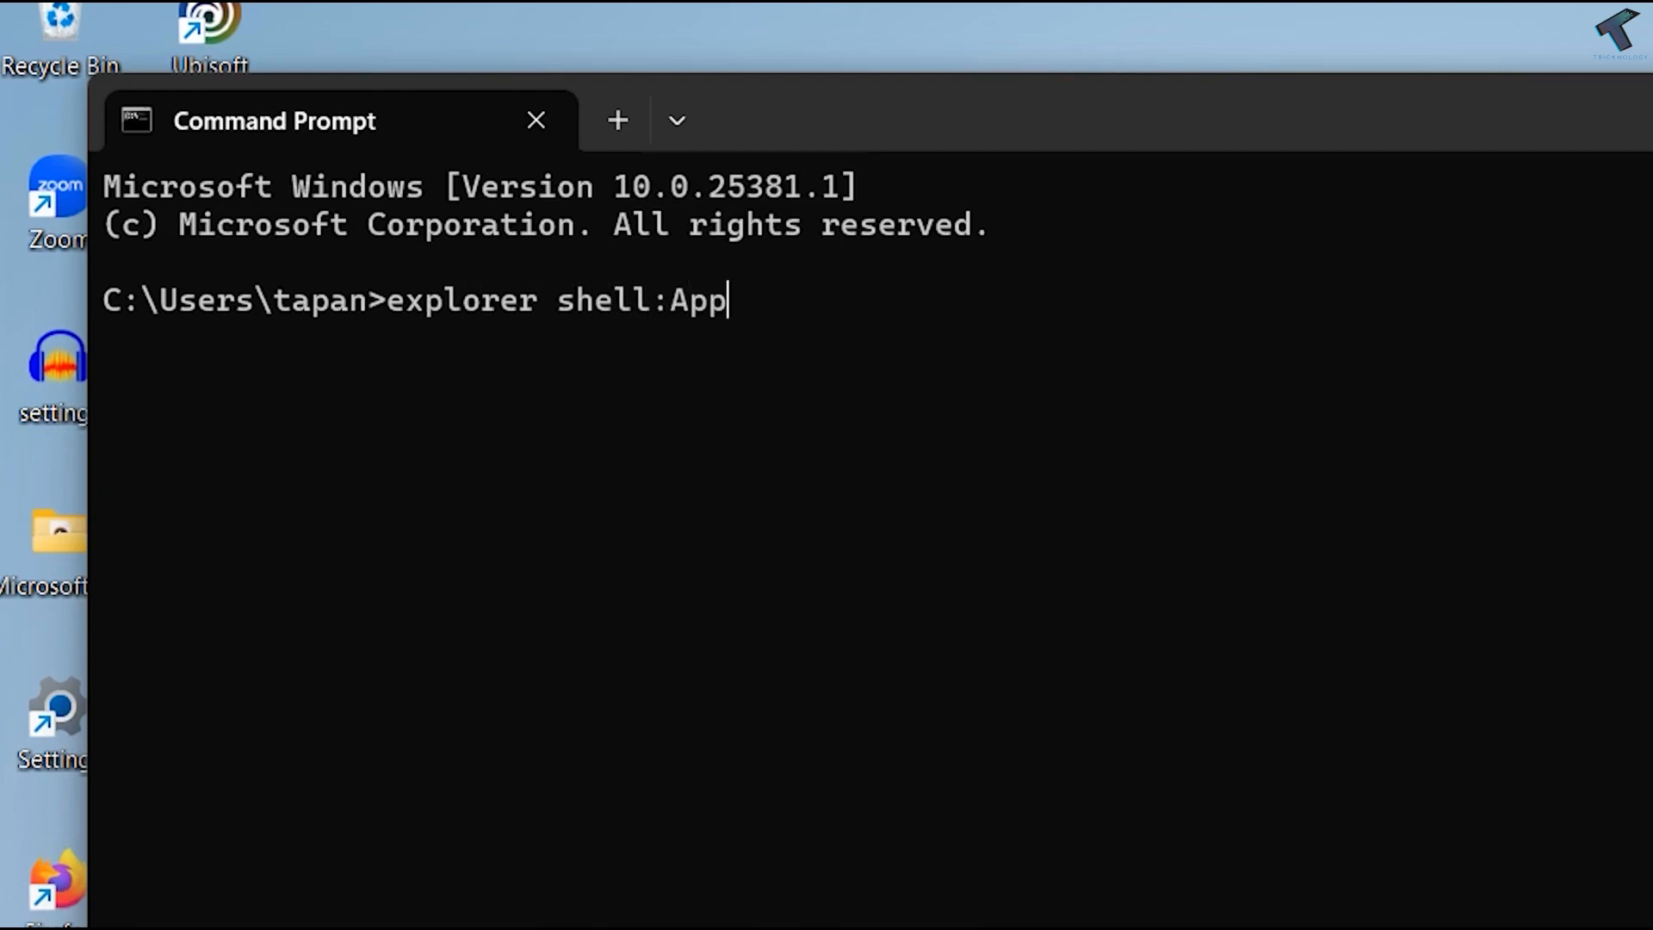
type("s")
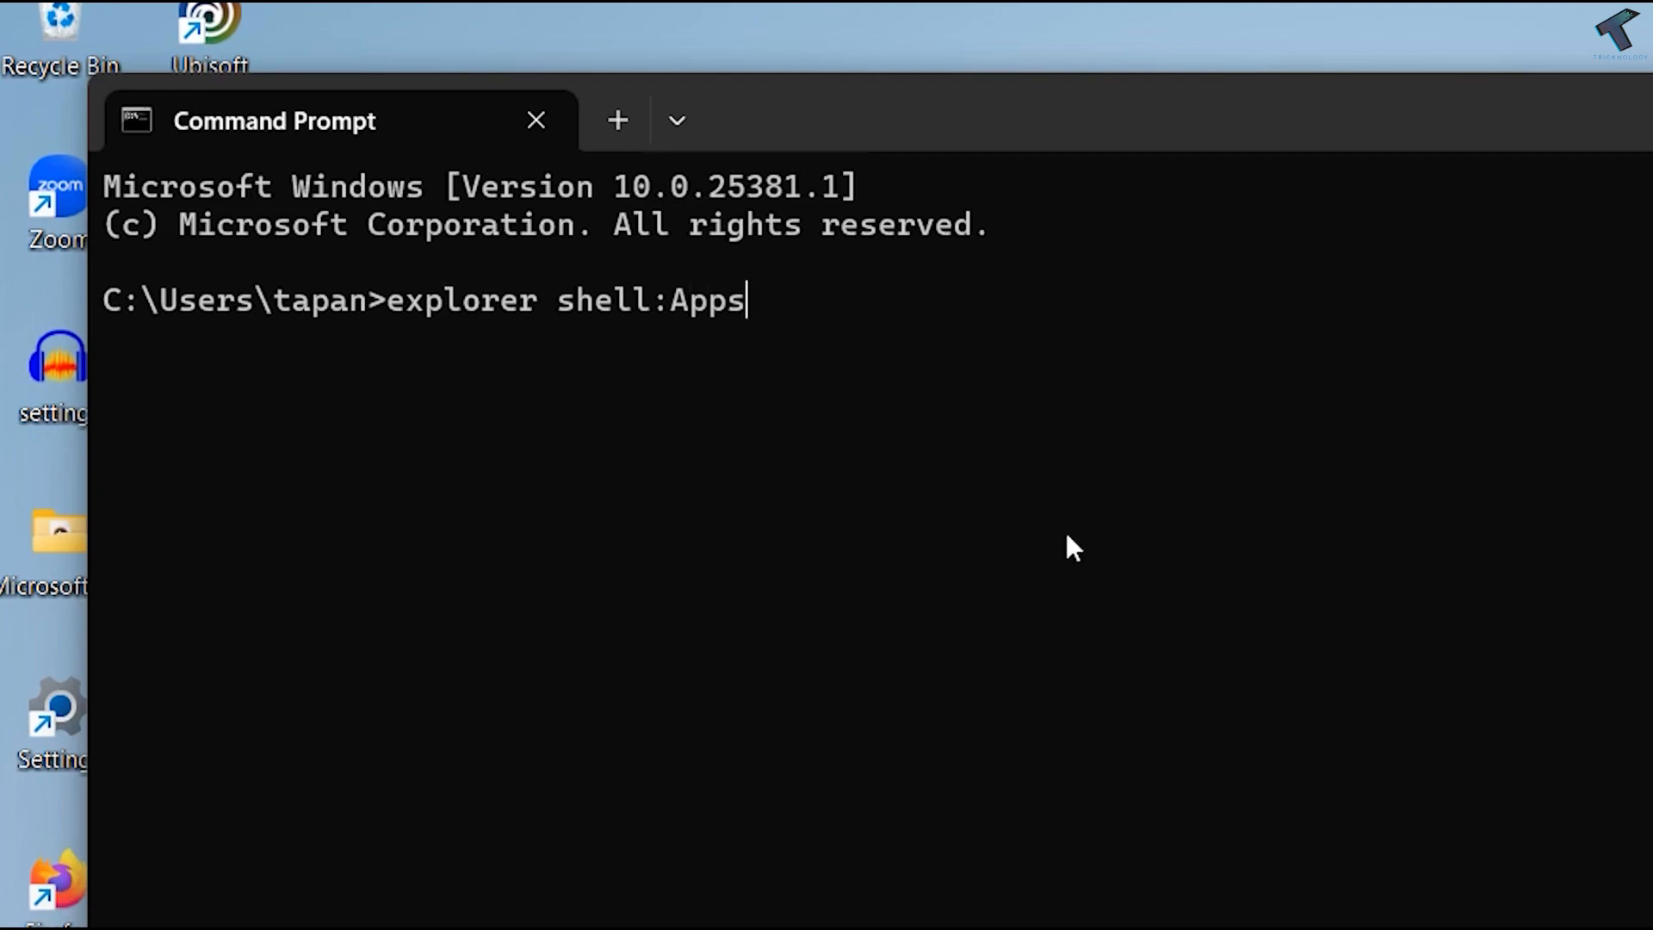
type("Folde")
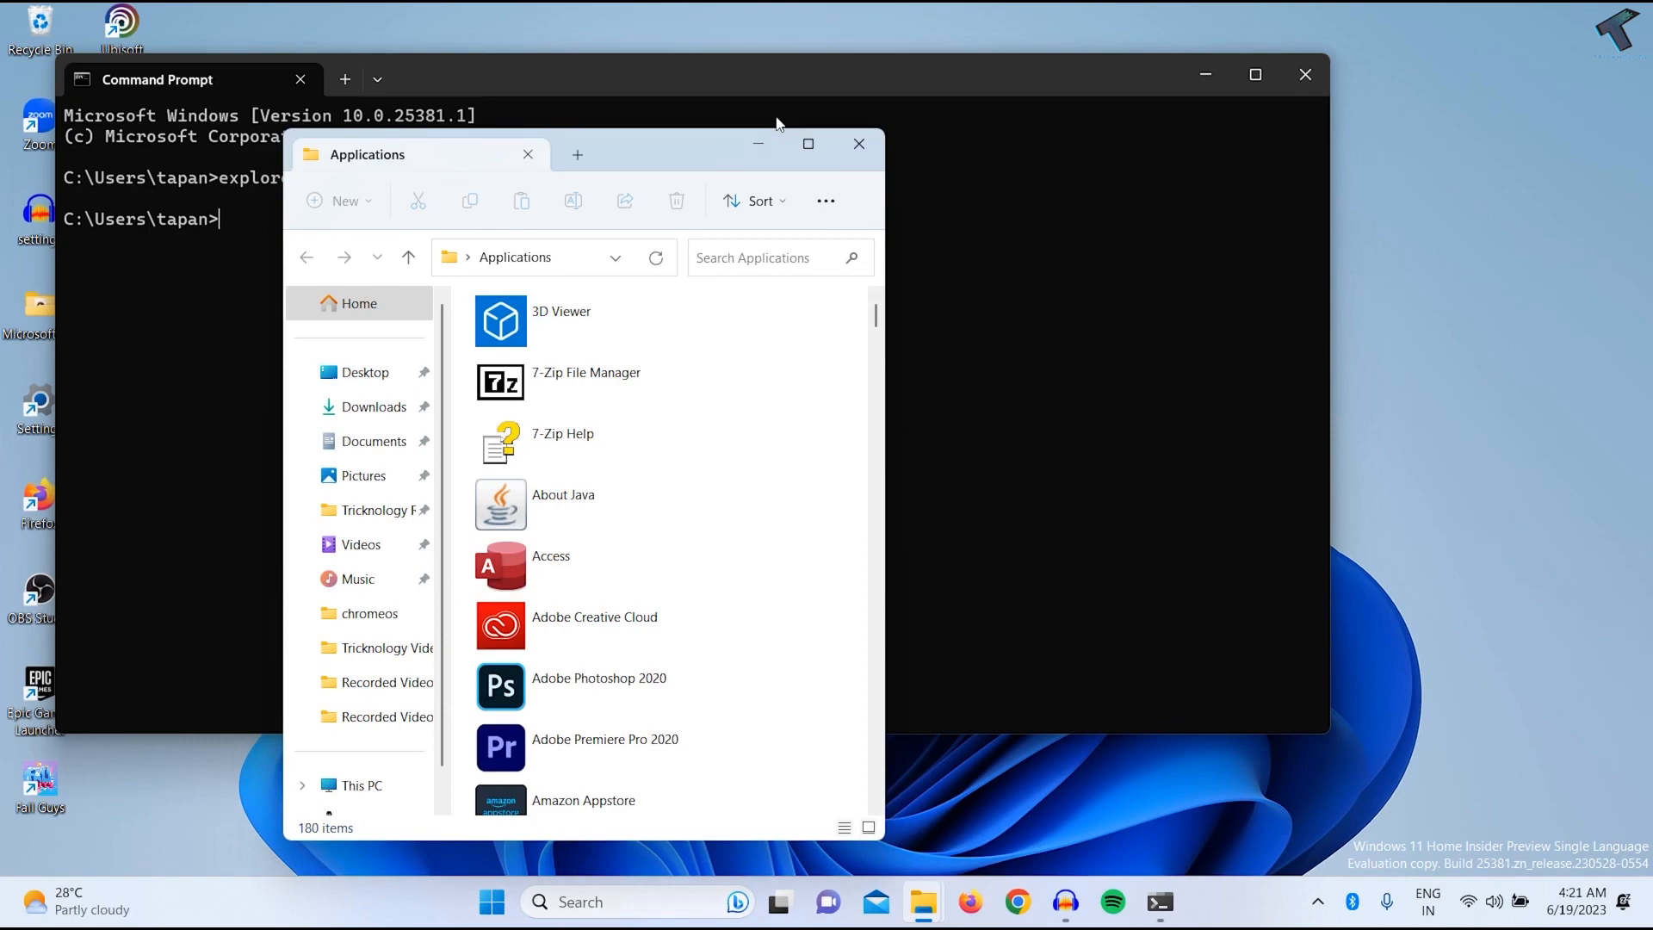
Step: Maximize the Applications window and create a desktop shortcut for the Xbox app
left_click(808, 144)
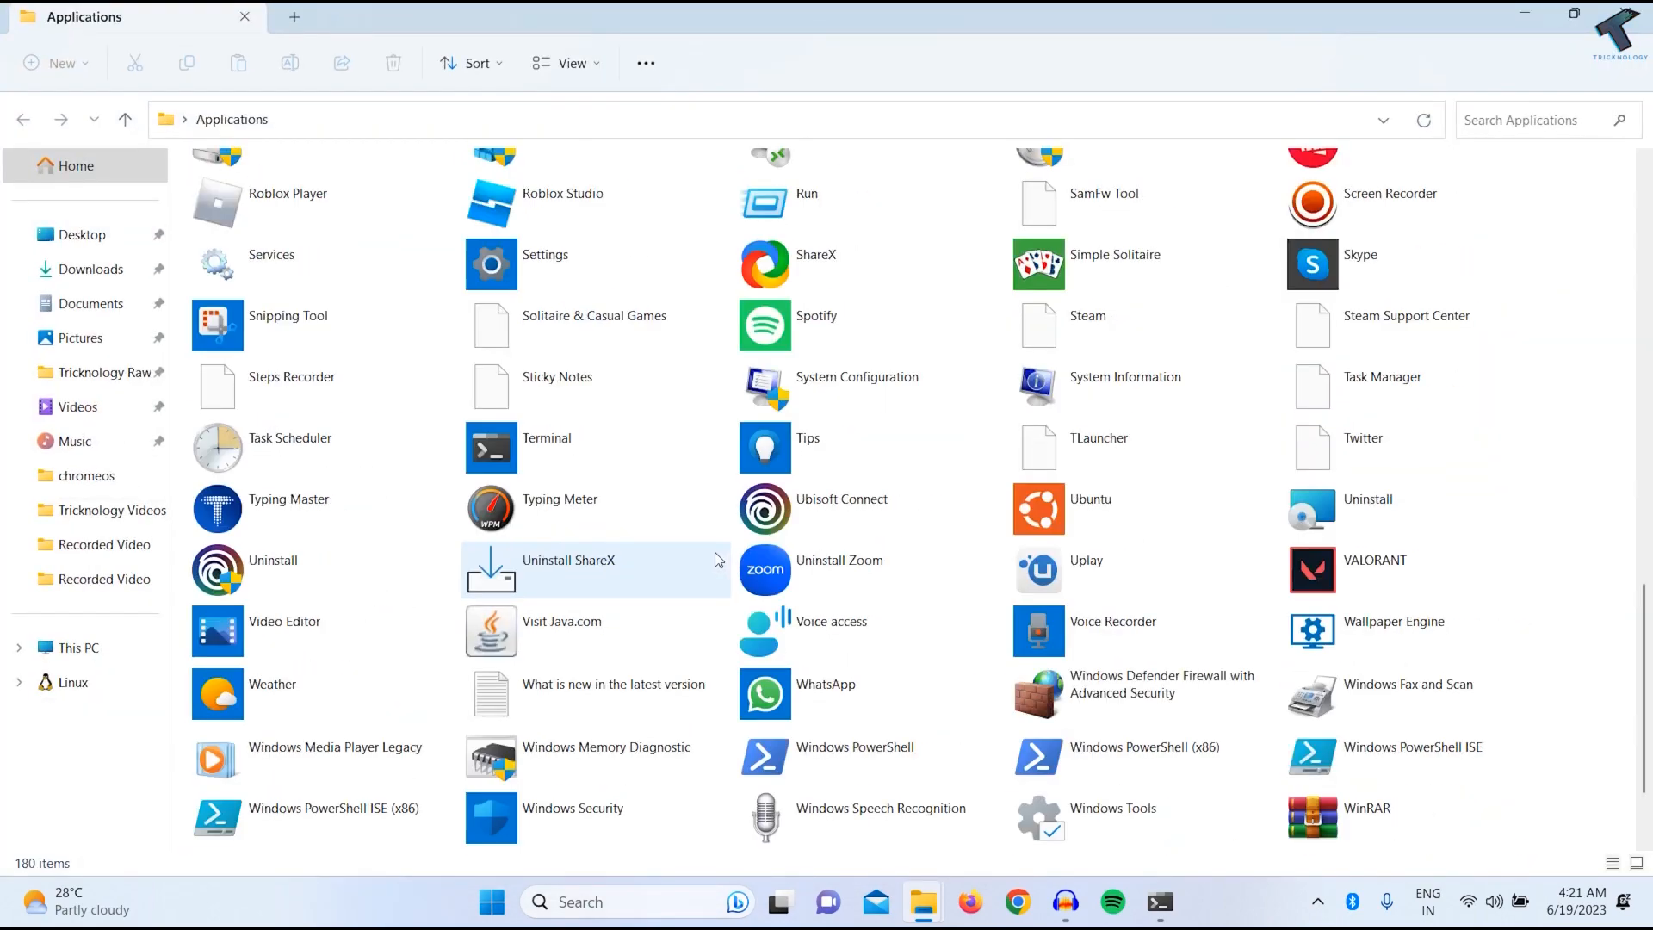
scroll("down", 3)
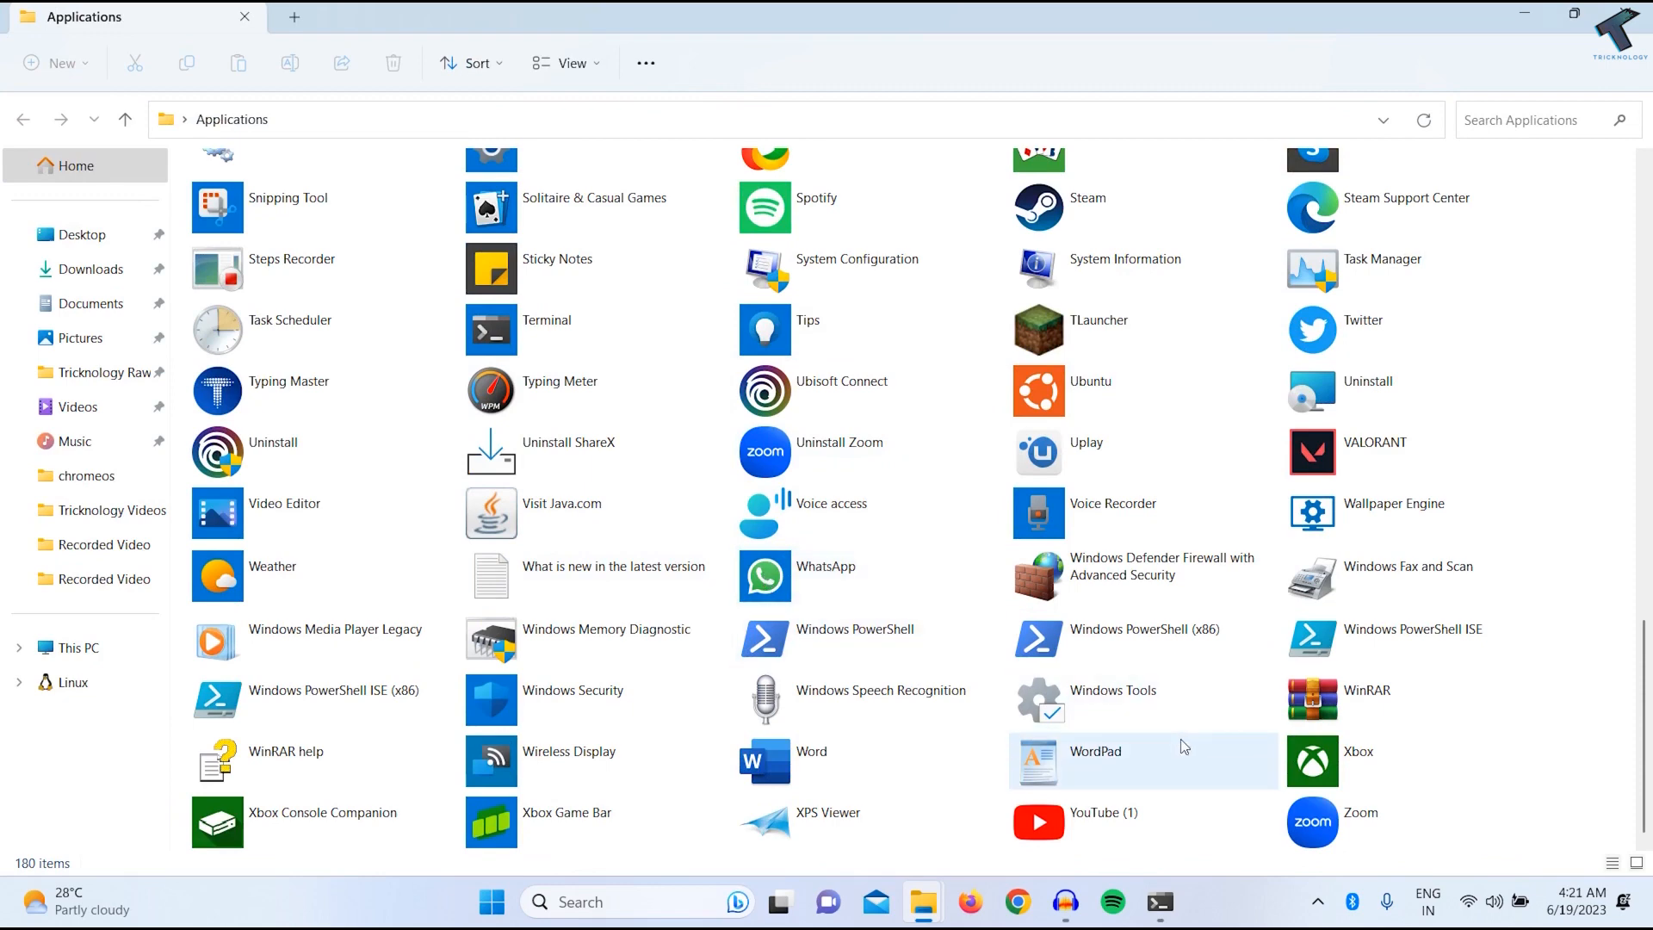
right_click(1359, 759)
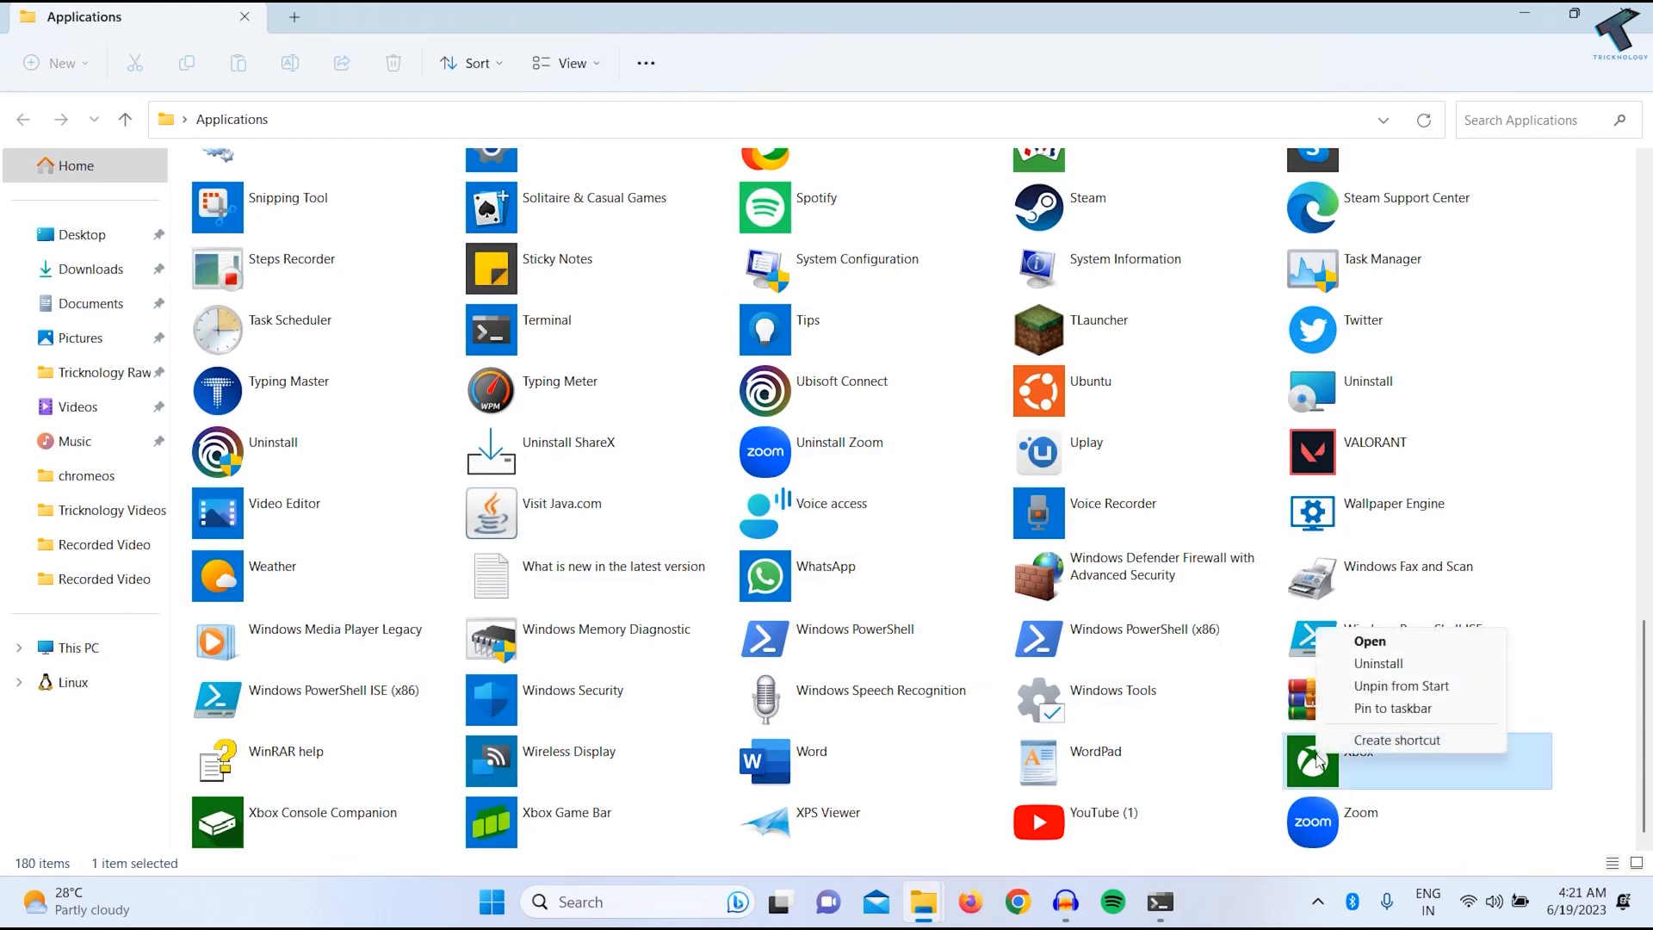
mouse_move(1397, 739)
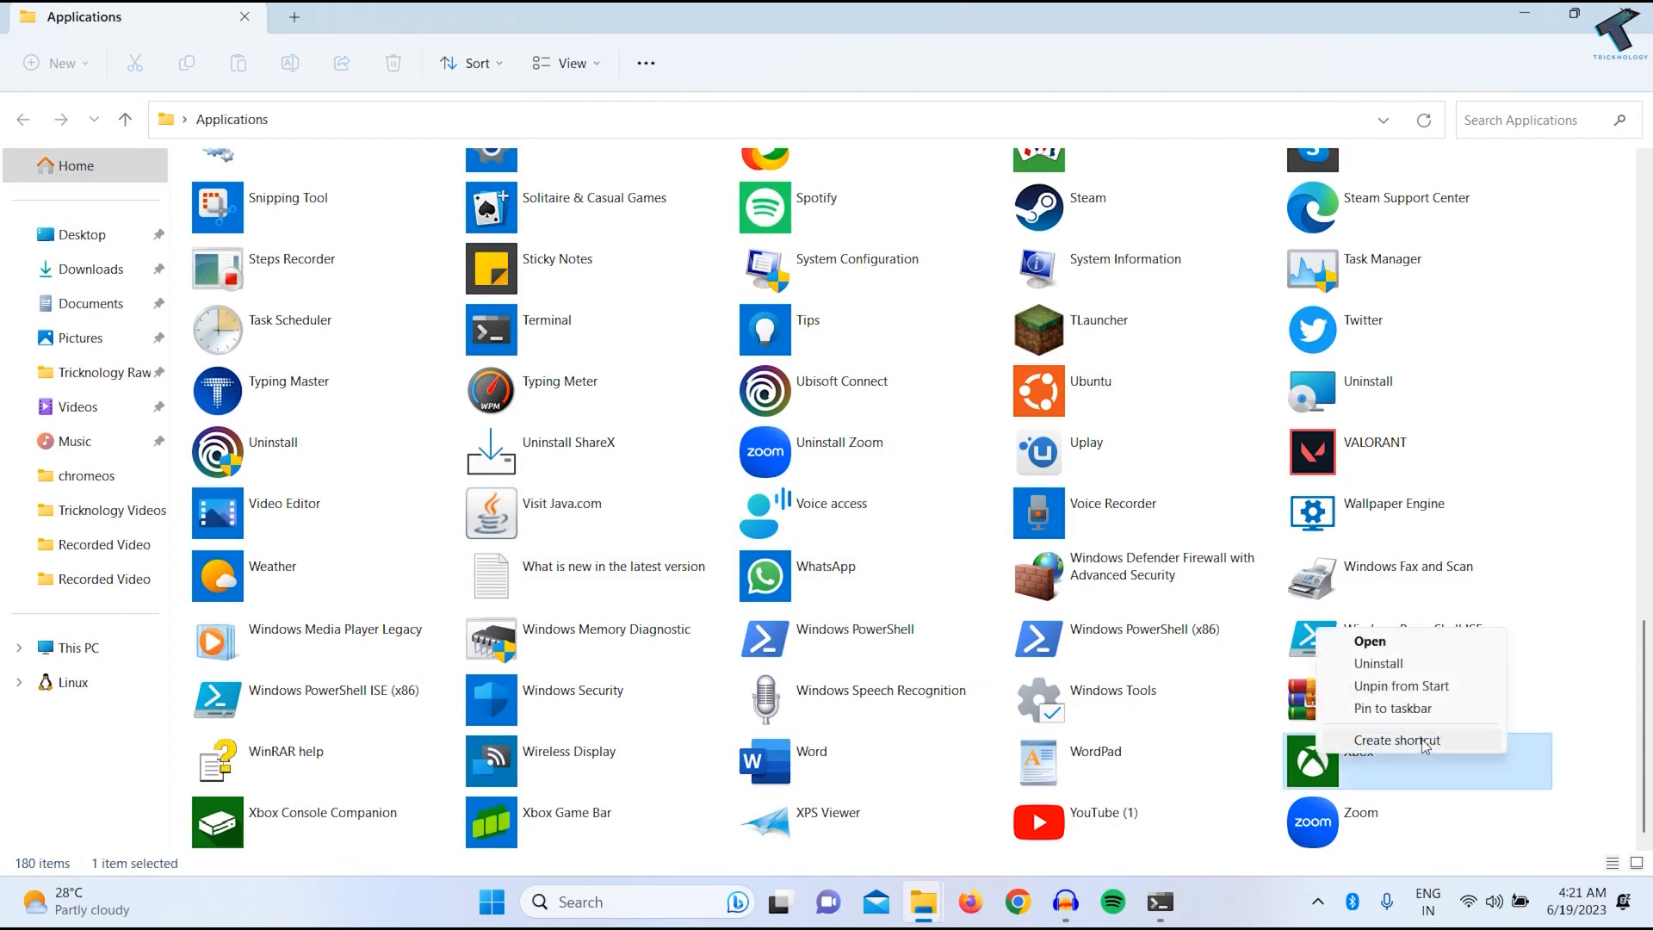
left_click(1396, 739)
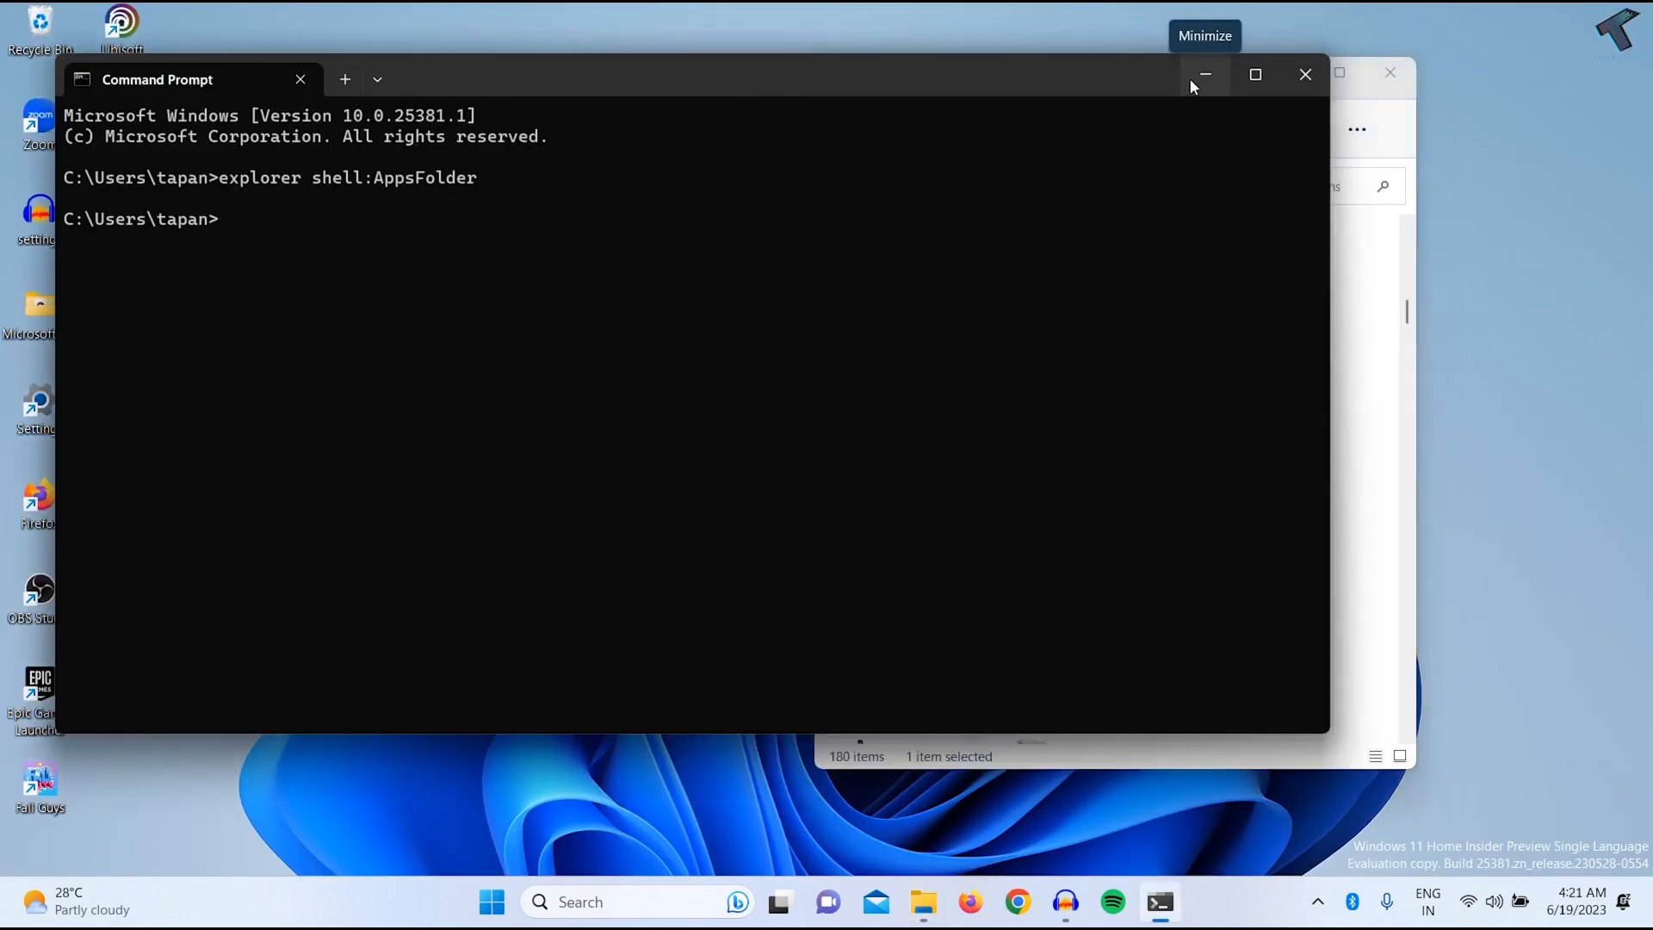
Step: Create a desktop shortcut for Spotify, confirming placement on the desktop
left_click(1204, 74)
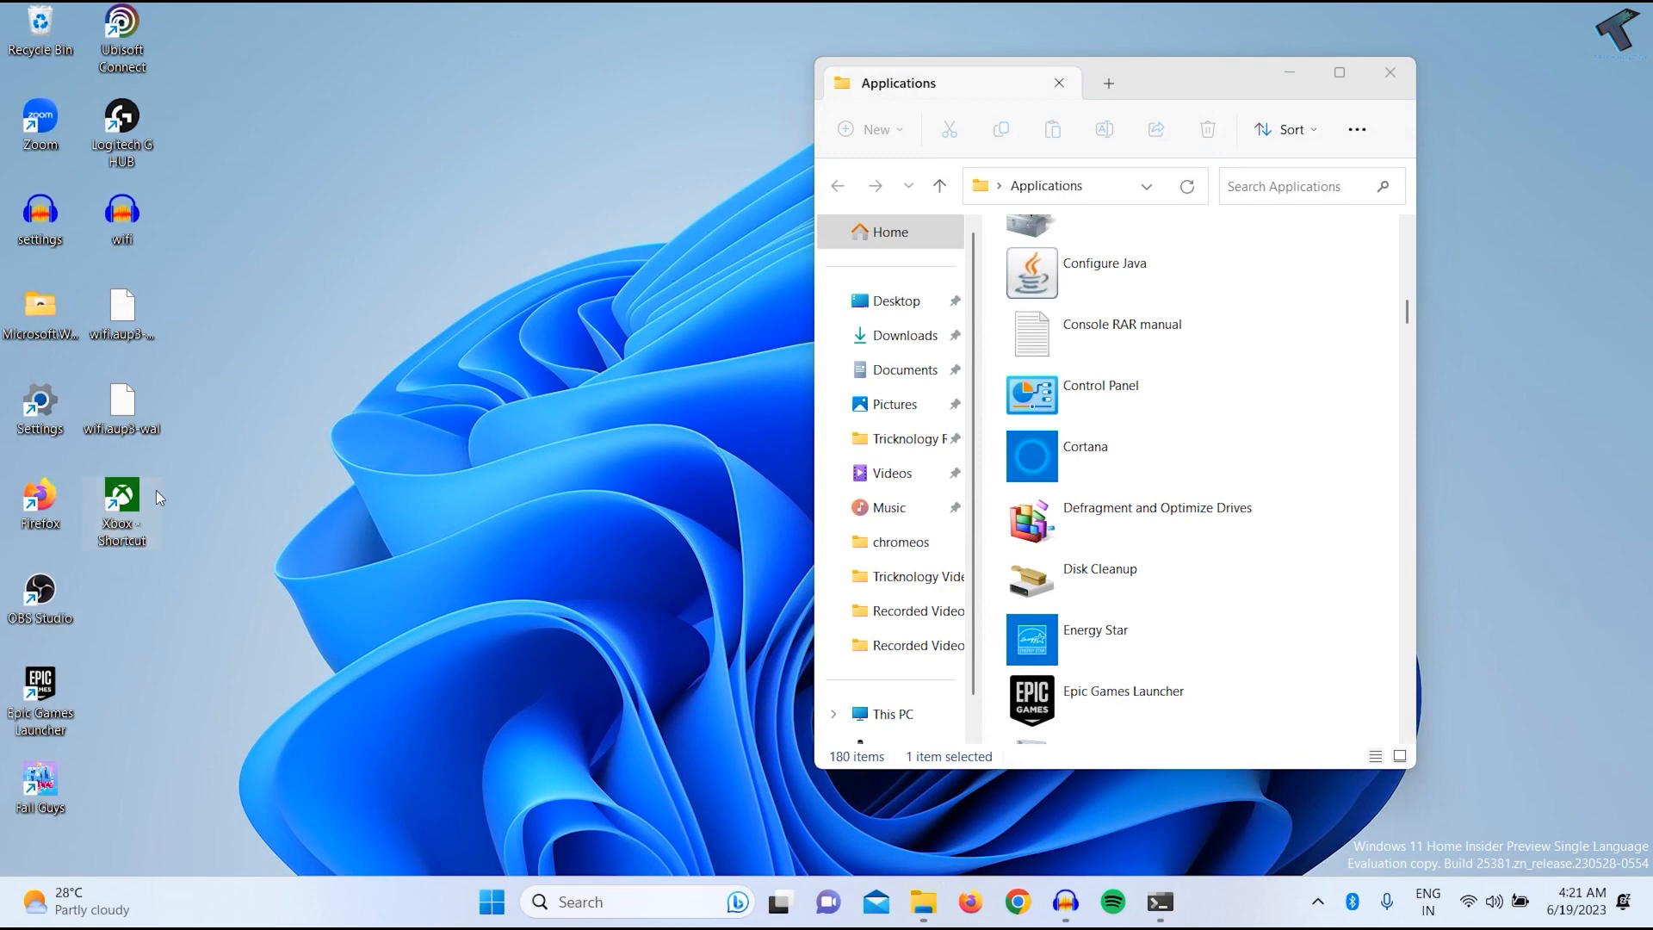
scroll("down", 3)
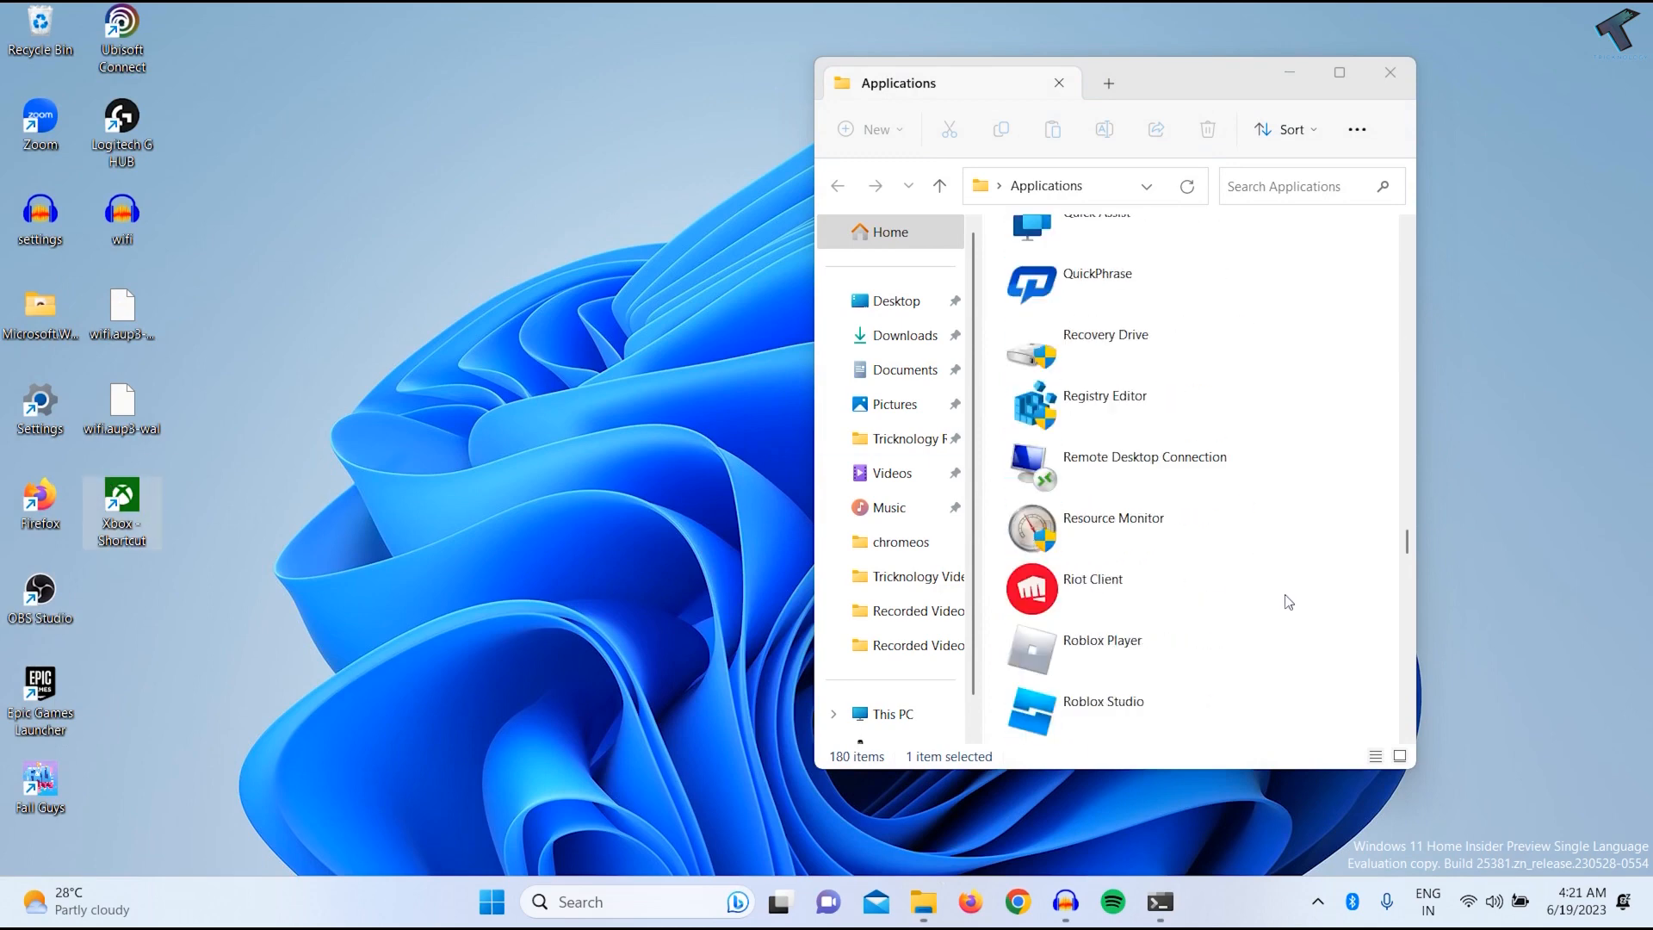
scroll("down", 3)
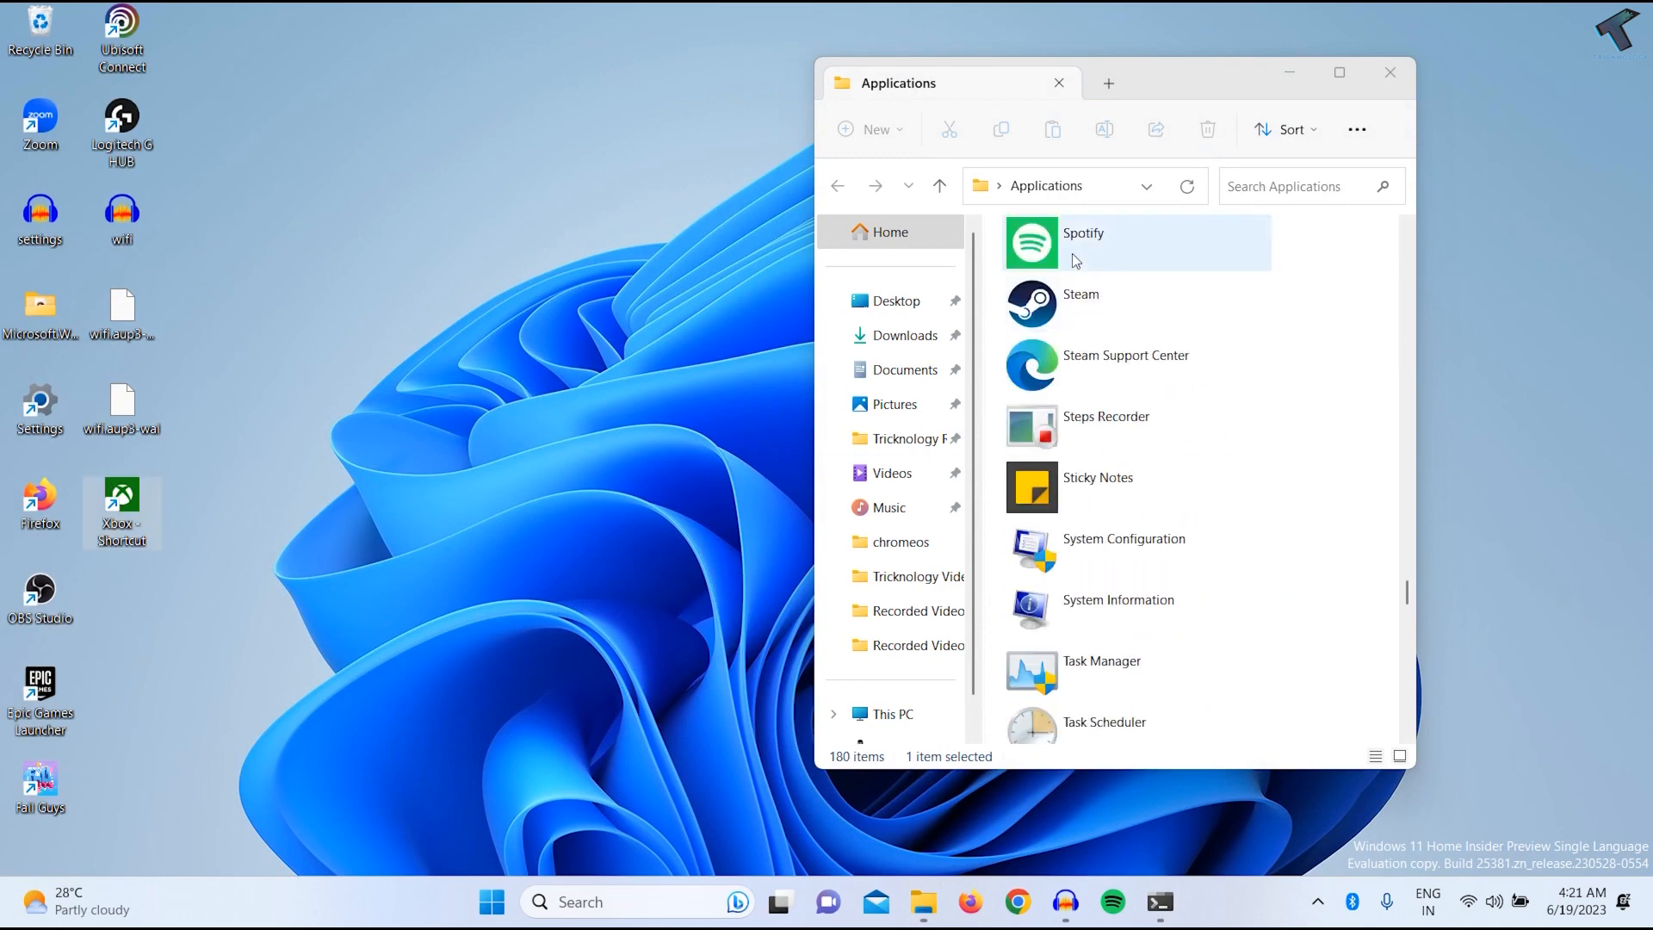
right_click(1084, 243)
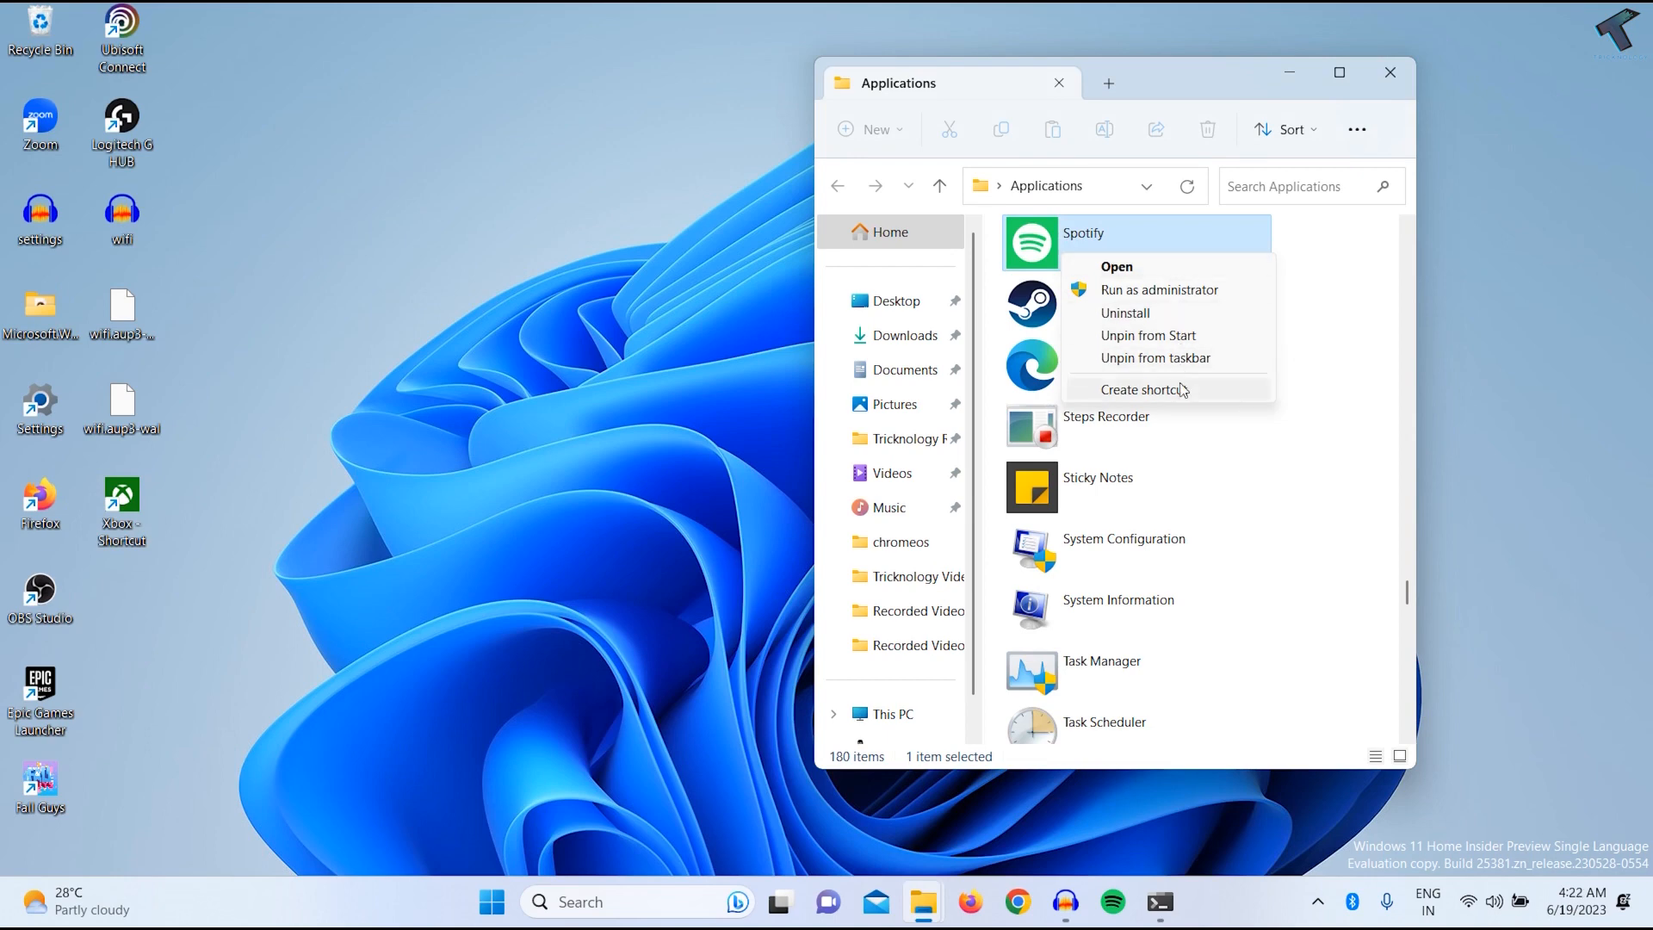
left_click(1140, 390)
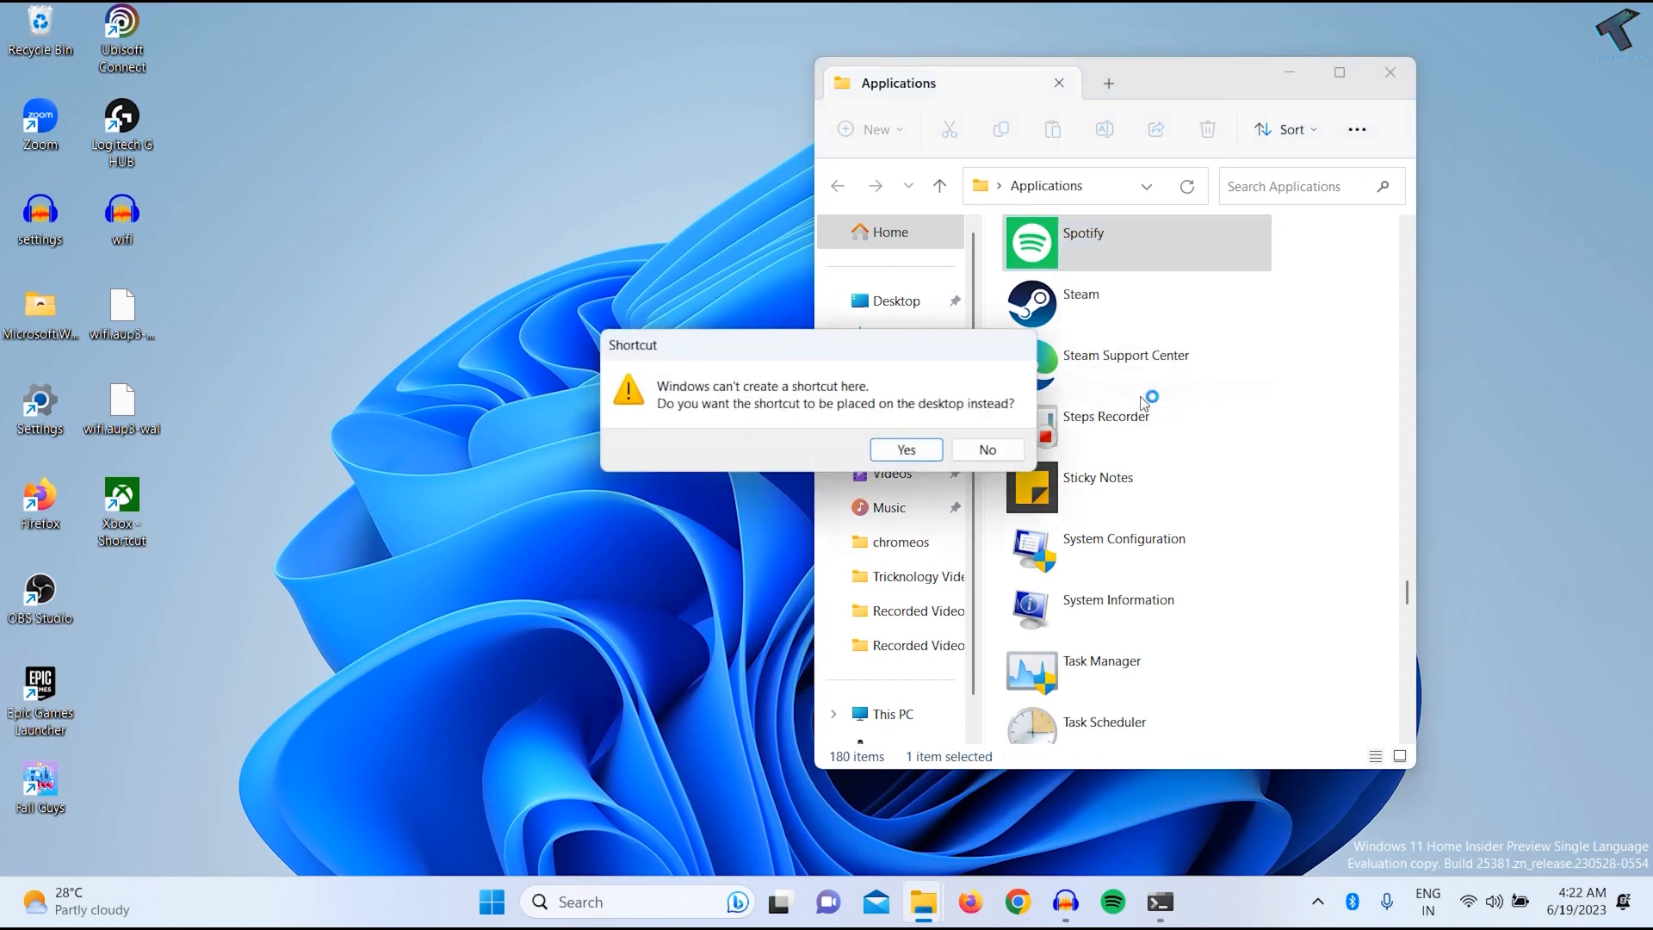
left_click(904, 450)
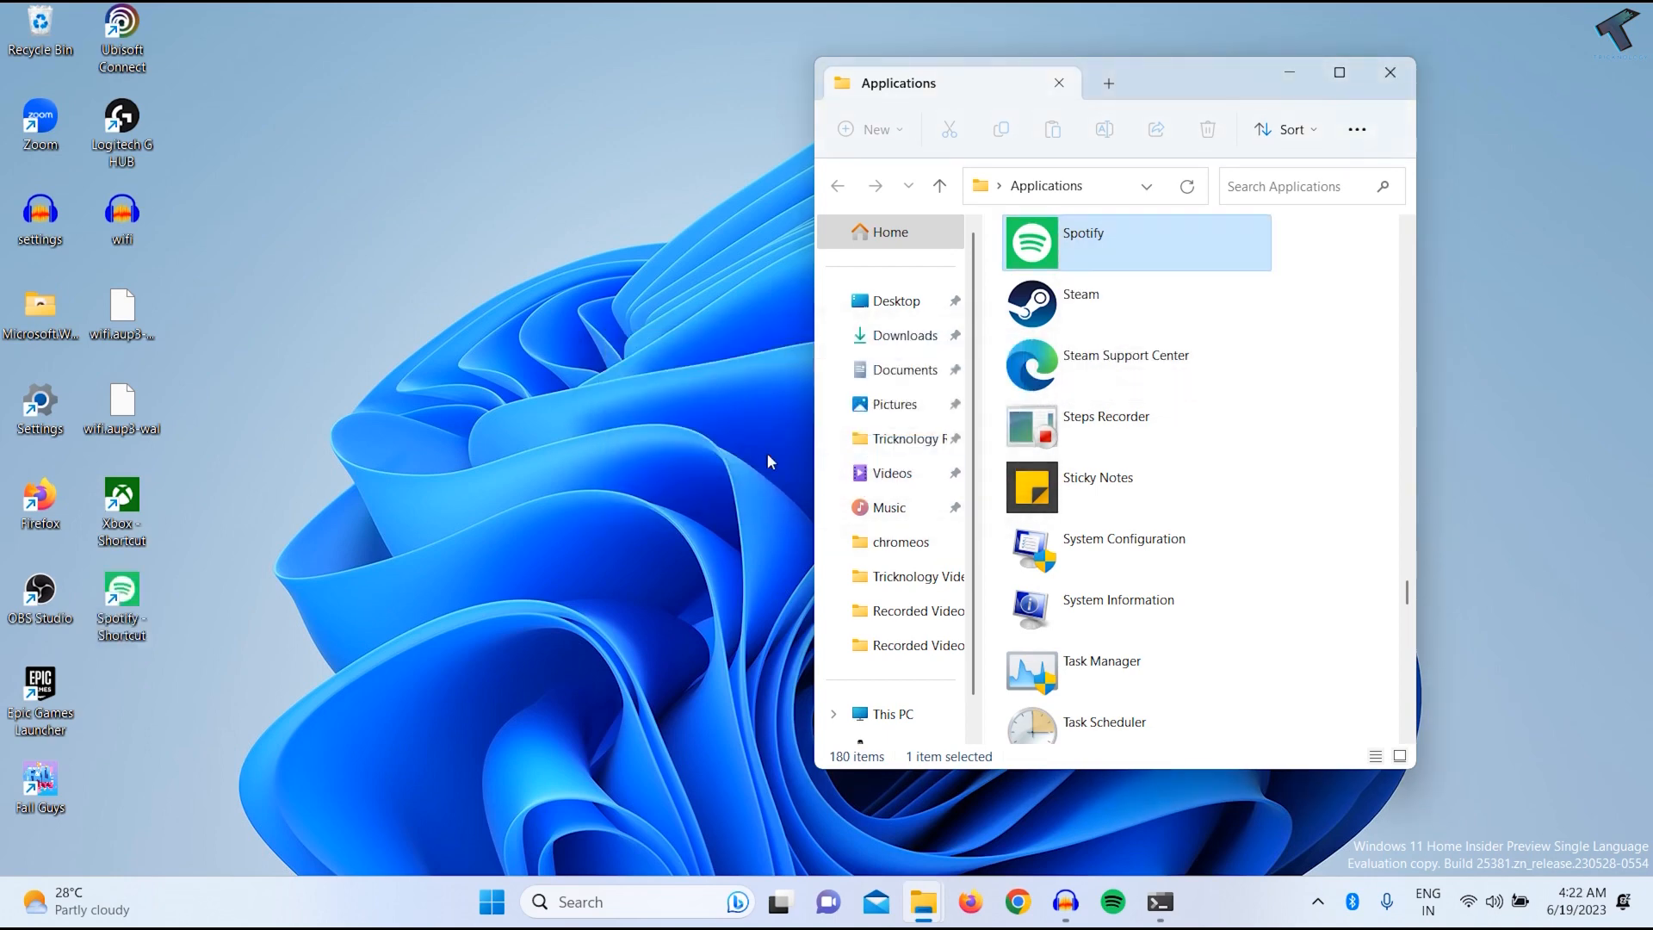